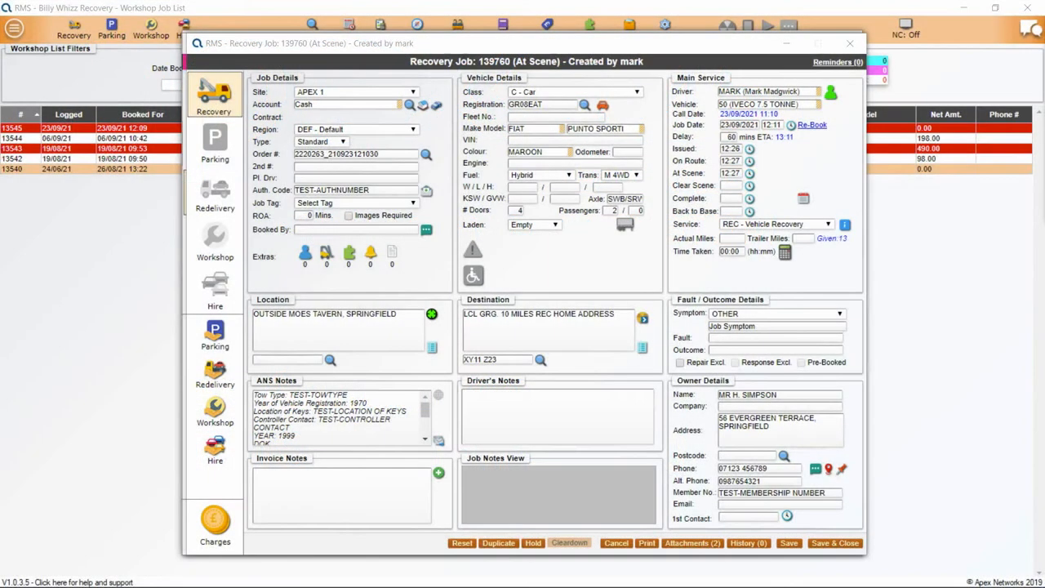
{"action": "mouse_move", "coordinate": [712, 398]}
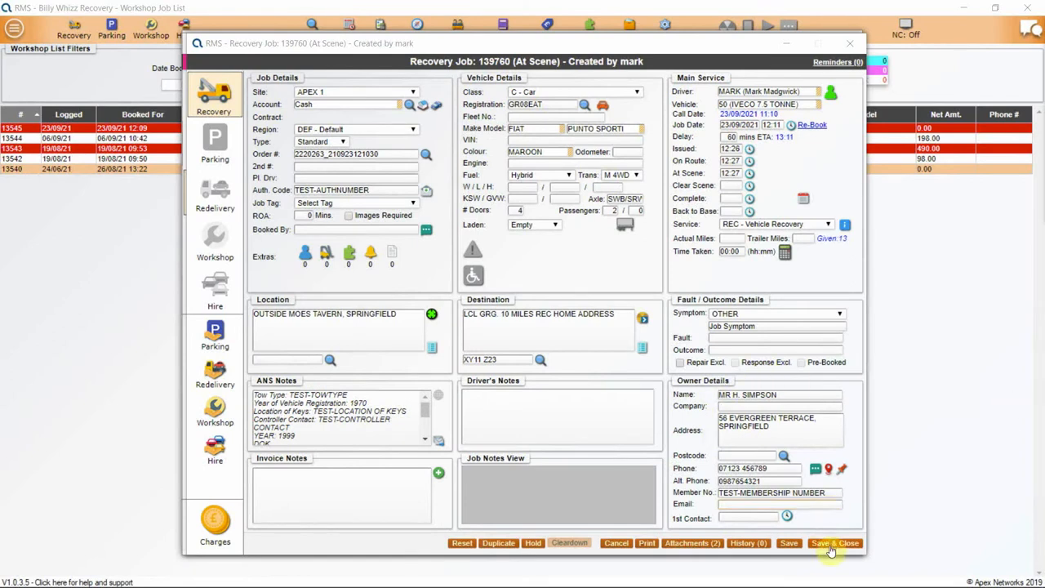
Save and close the recovery, parking and workshop jobs
{"action": "left_click", "coordinate": [834, 542]}
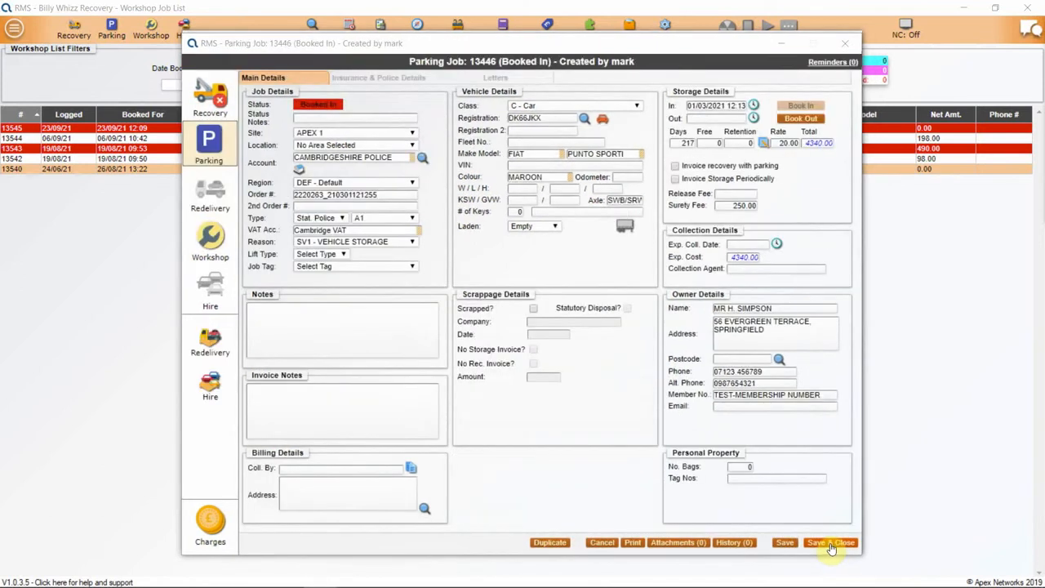
{"action": "left_click", "coordinate": [832, 542]}
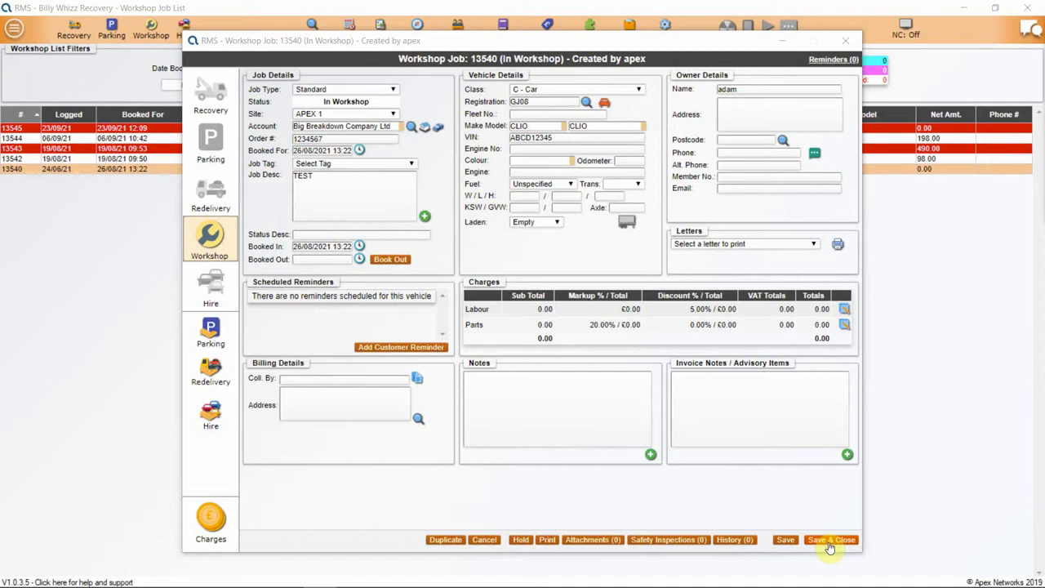
{"action": "left_click", "coordinate": [830, 539]}
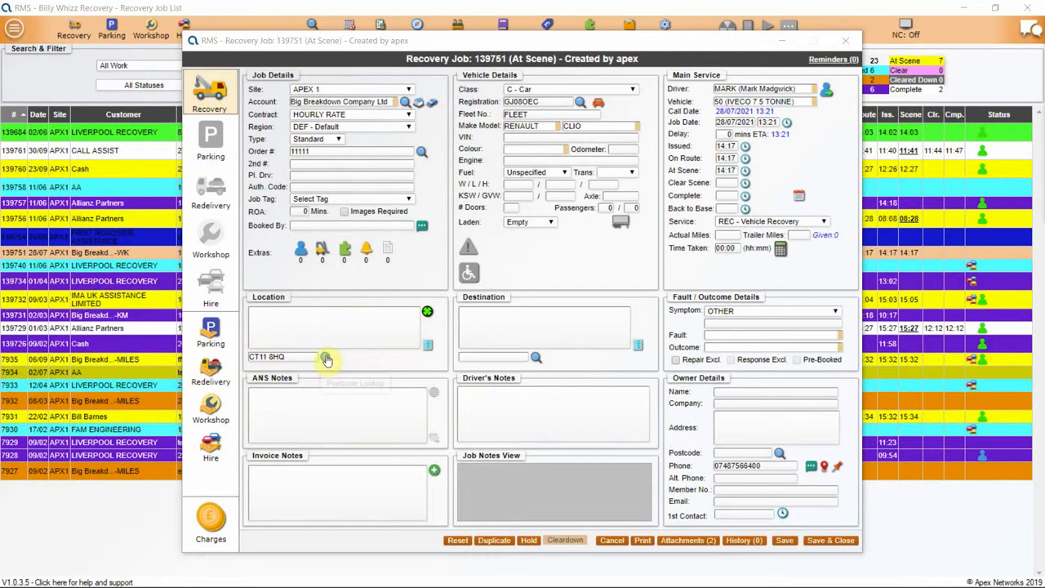
Run Postcode Lookup on job 139751's location and close the job
{"action": "left_click", "coordinate": [327, 360]}
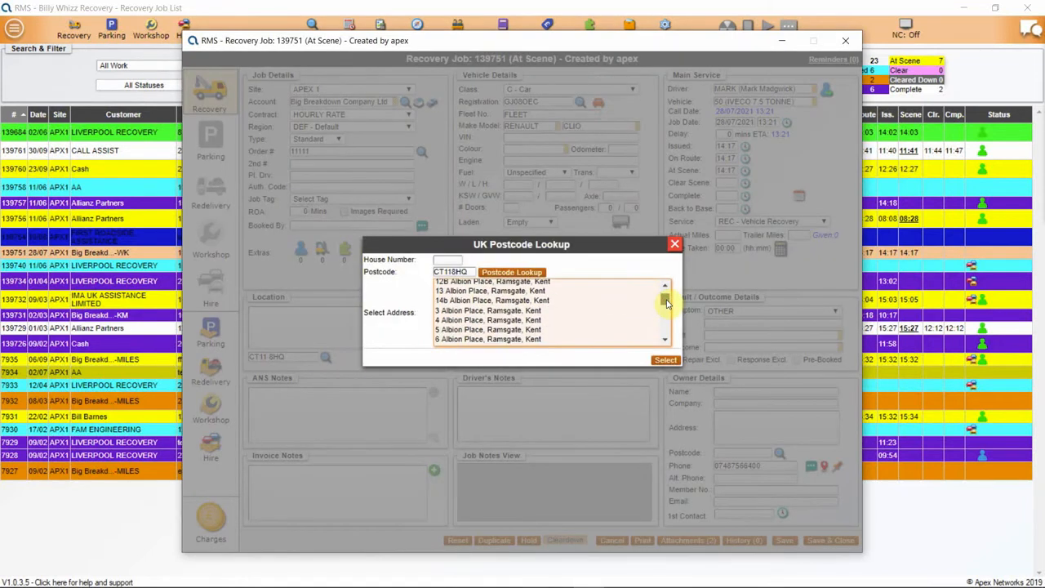
{"action": "left_click", "coordinate": [489, 310]}
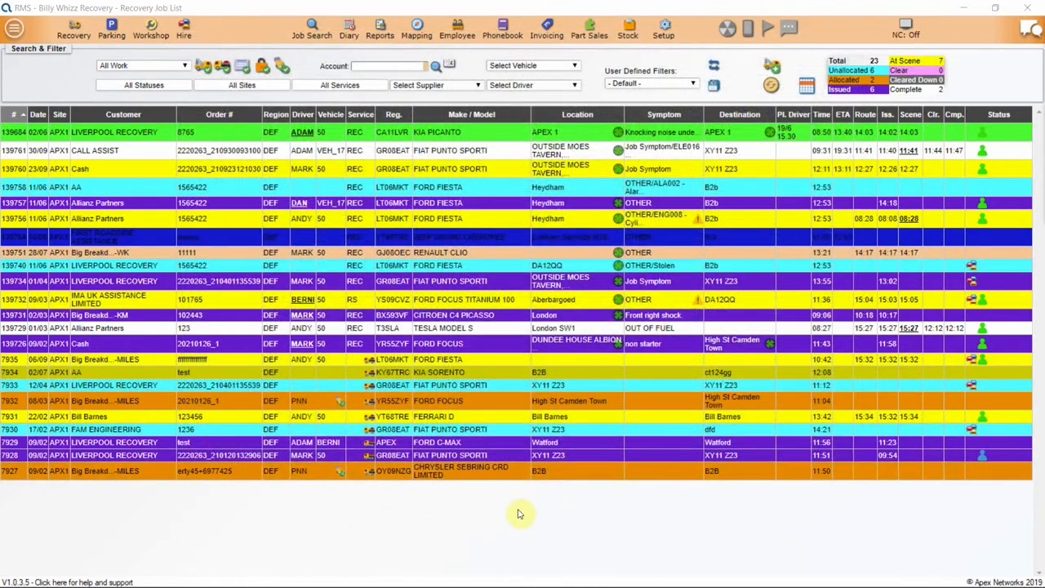
Set up the Recovery Data Dump report with the Analysis Code field added
{"action": "left_click", "coordinate": [349, 29]}
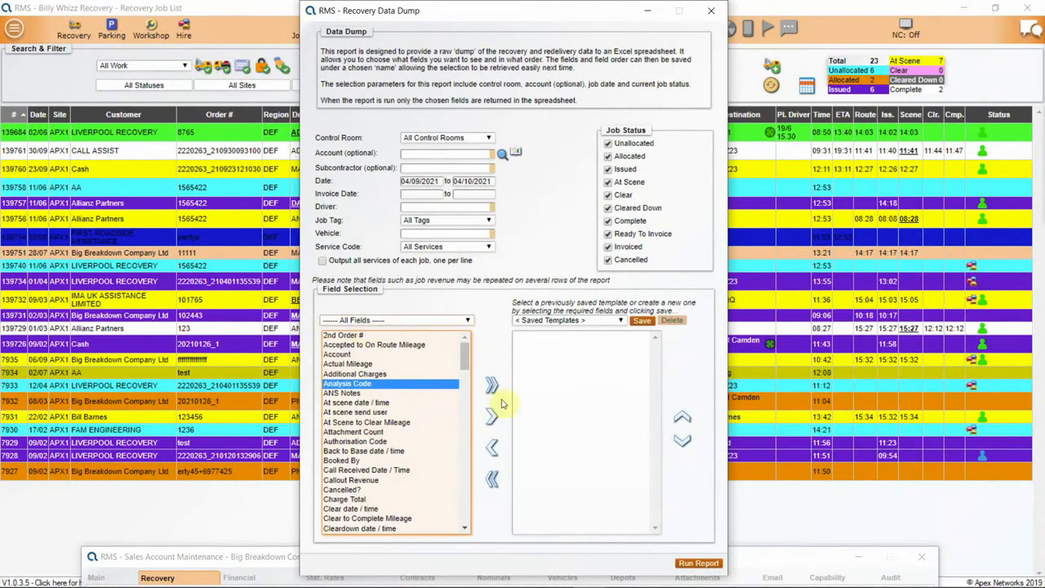
{"action": "left_click", "coordinate": [710, 9]}
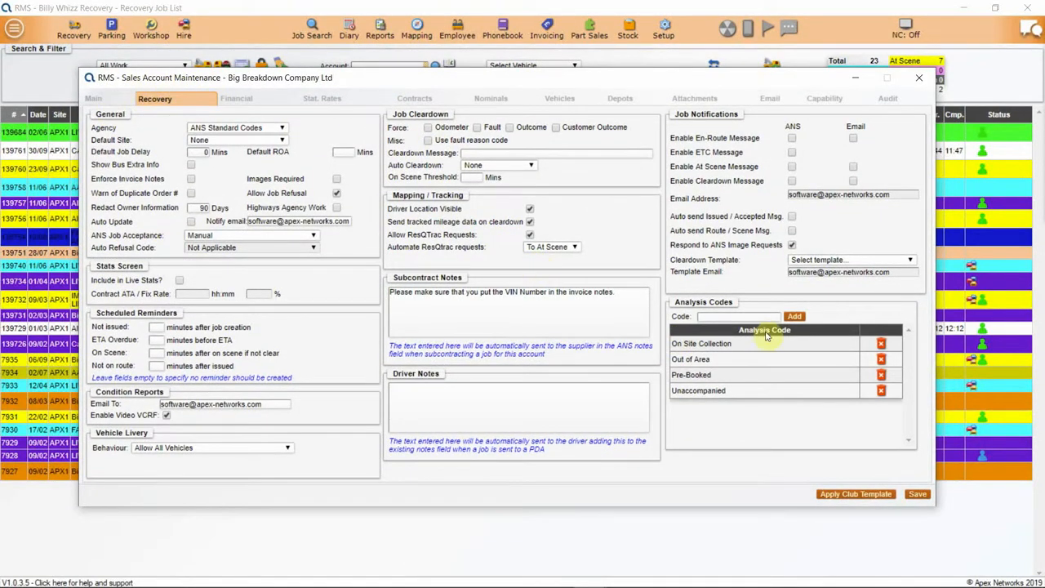
{"action": "mouse_move", "coordinate": [852, 324]}
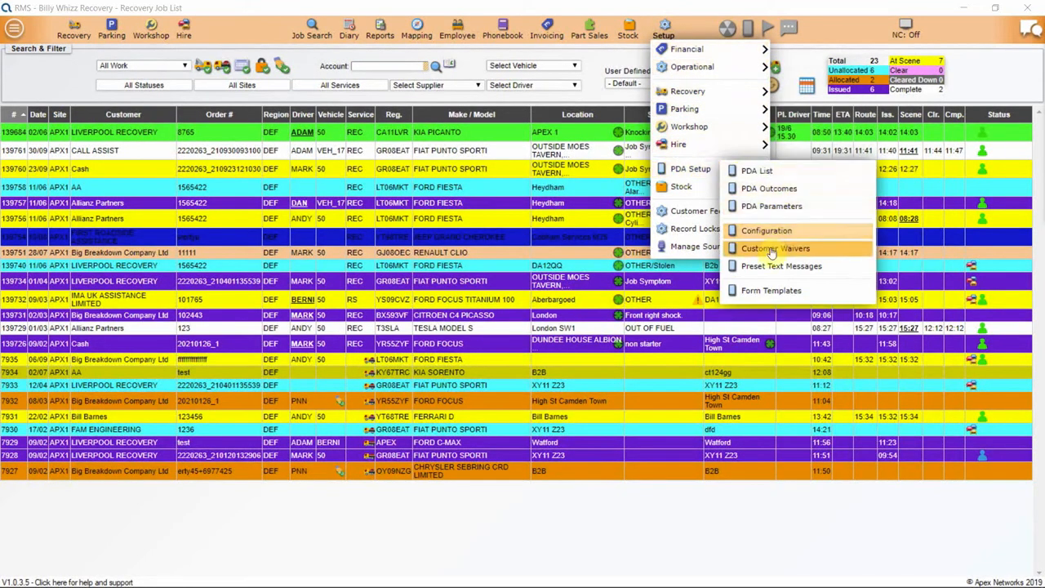
View the employee work rota and choose a document format for printing it
{"action": "left_click", "coordinate": [781, 264]}
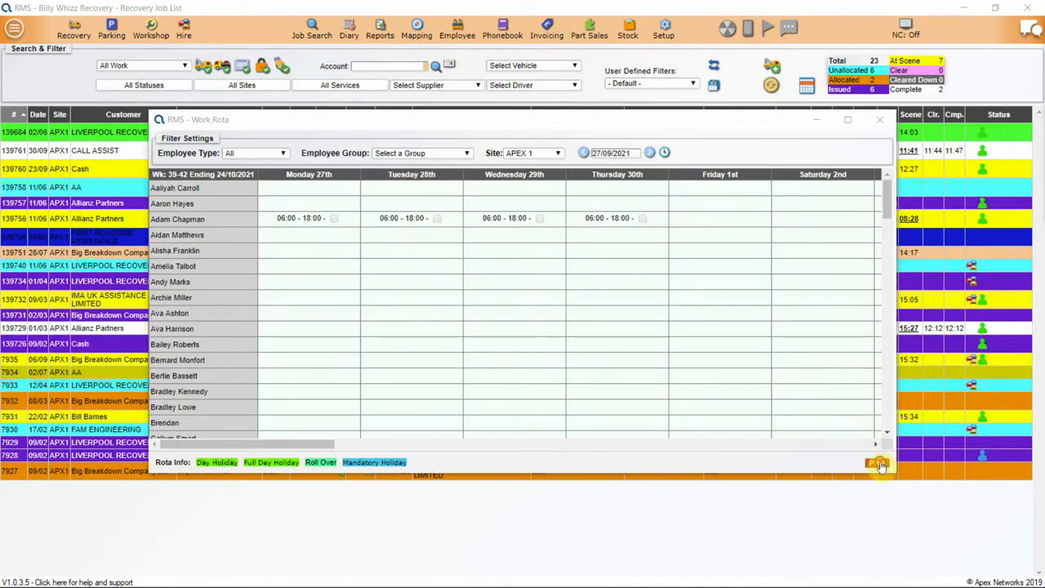
{"action": "left_click", "coordinate": [877, 464]}
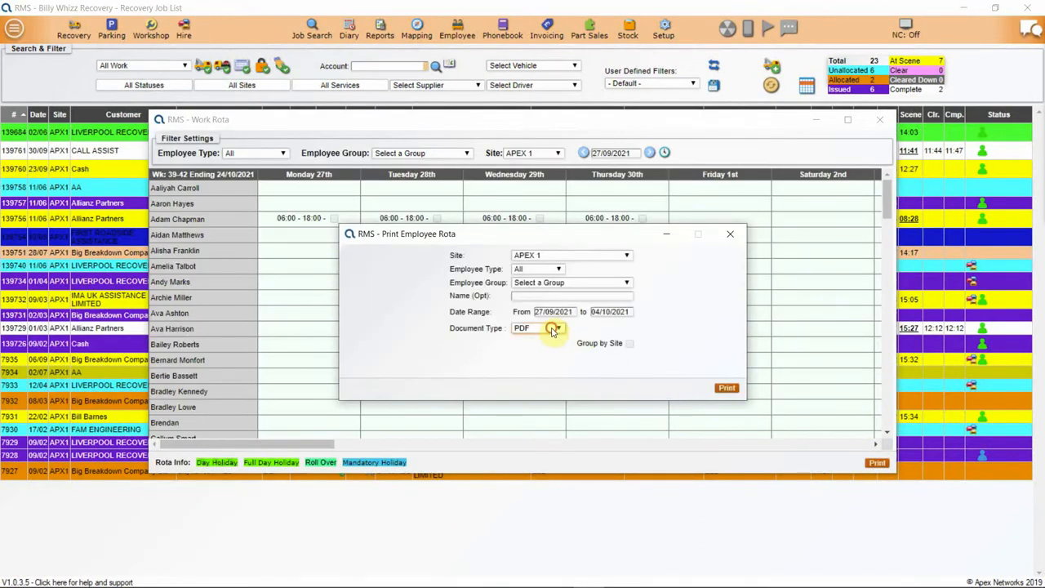
{"action": "left_click", "coordinate": [559, 326]}
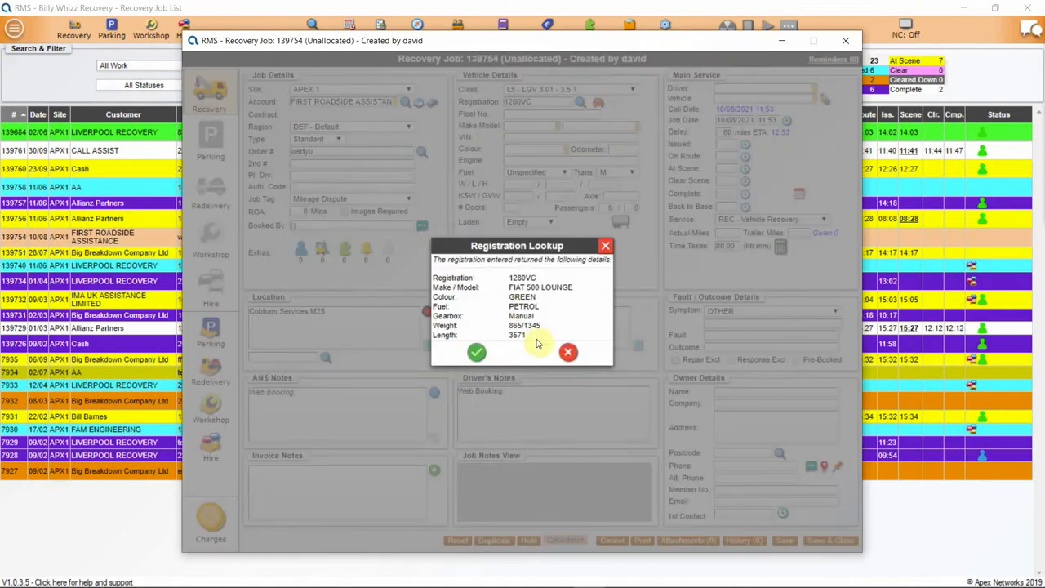
Accept the FIAT 500 LOUNGE registration lookup on job 139754 and show the tracking map
{"action": "left_click", "coordinate": [477, 352]}
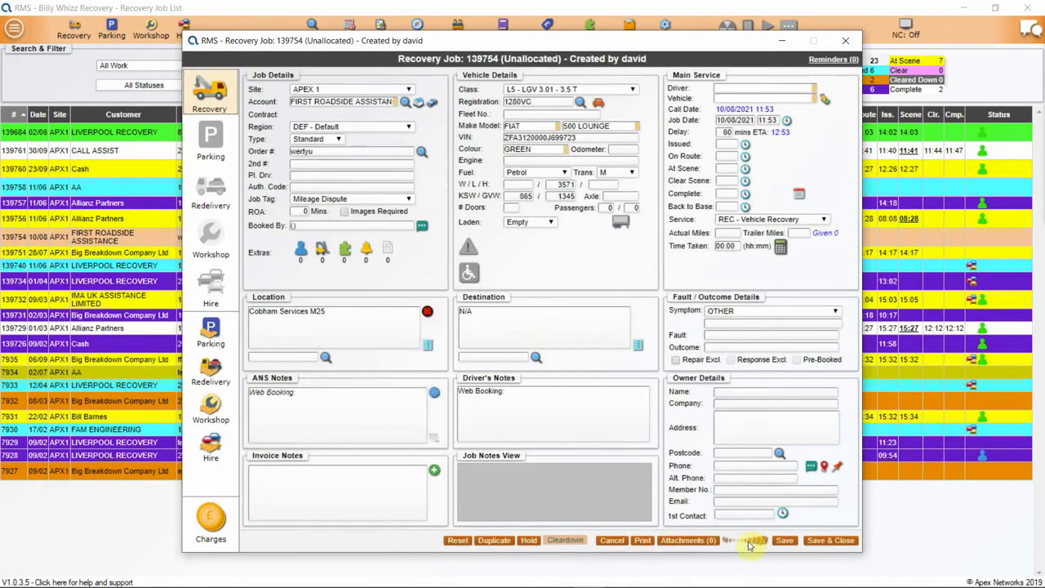
{"action": "left_click", "coordinate": [745, 539]}
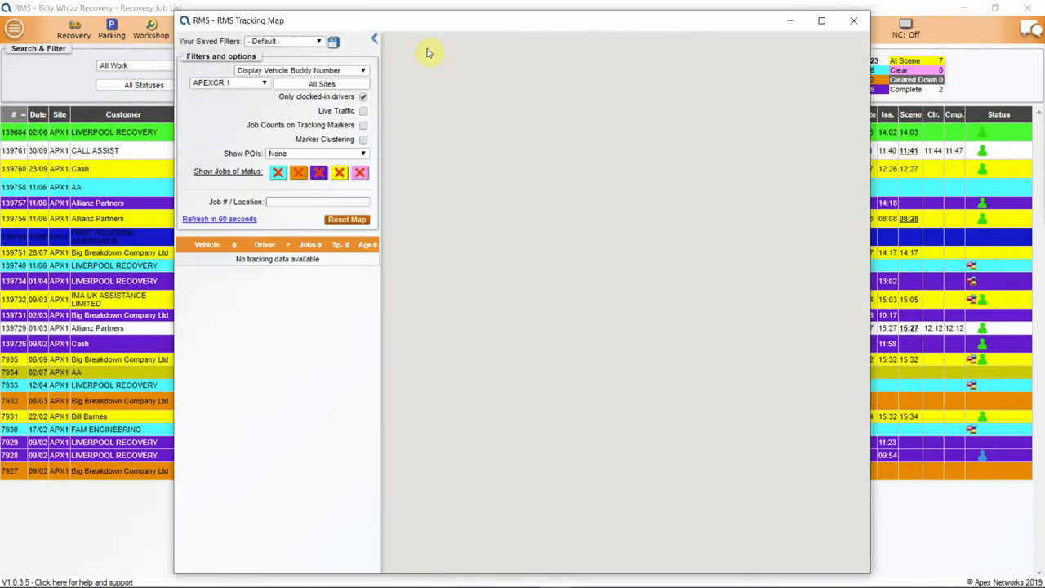
Save the tracking map's current filters under the name Marks
{"action": "left_click", "coordinate": [333, 41]}
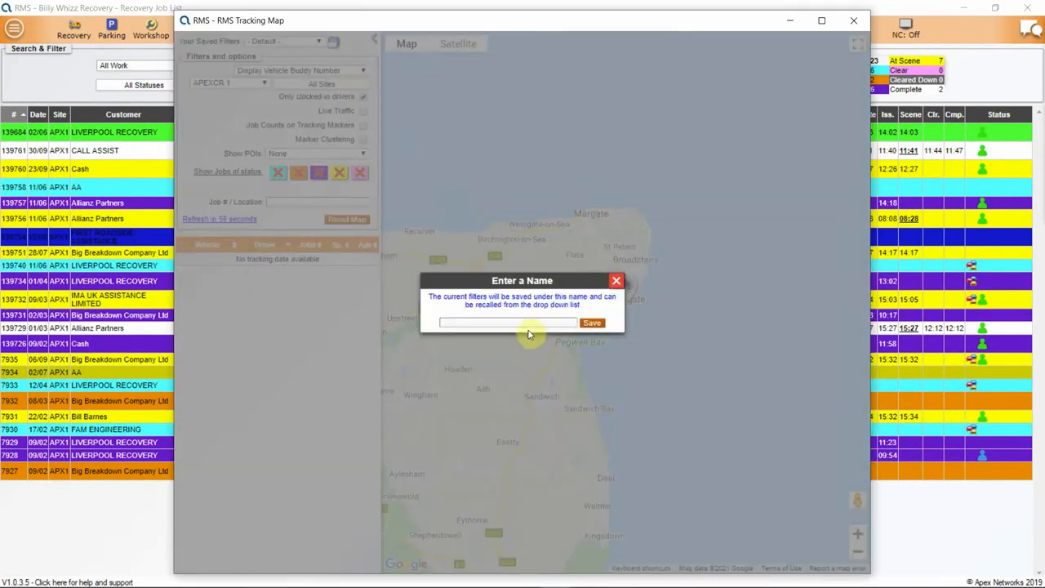
{"action": "type", "text": "Marks"}
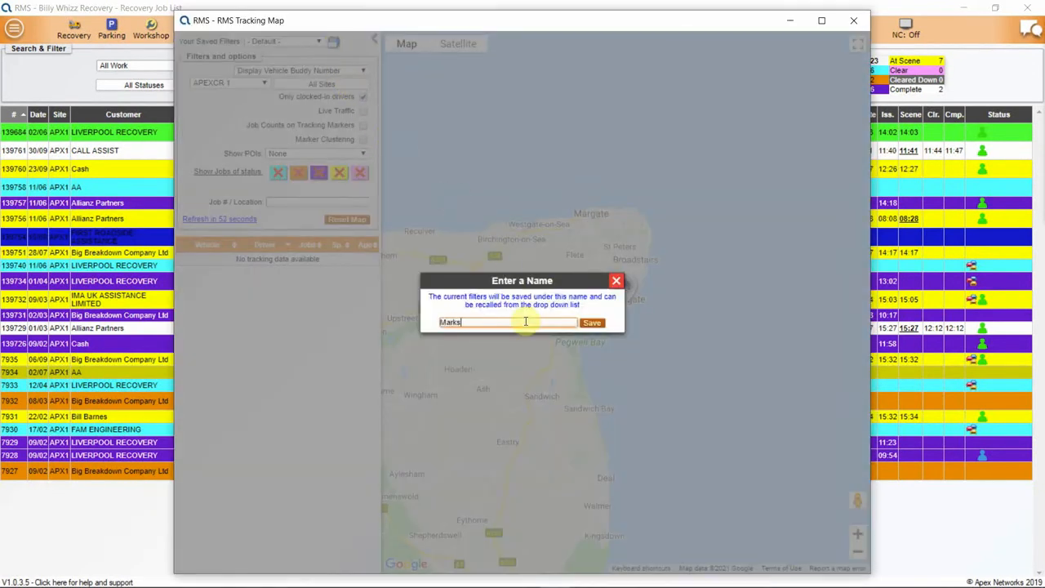
{"action": "left_click", "coordinate": [591, 322]}
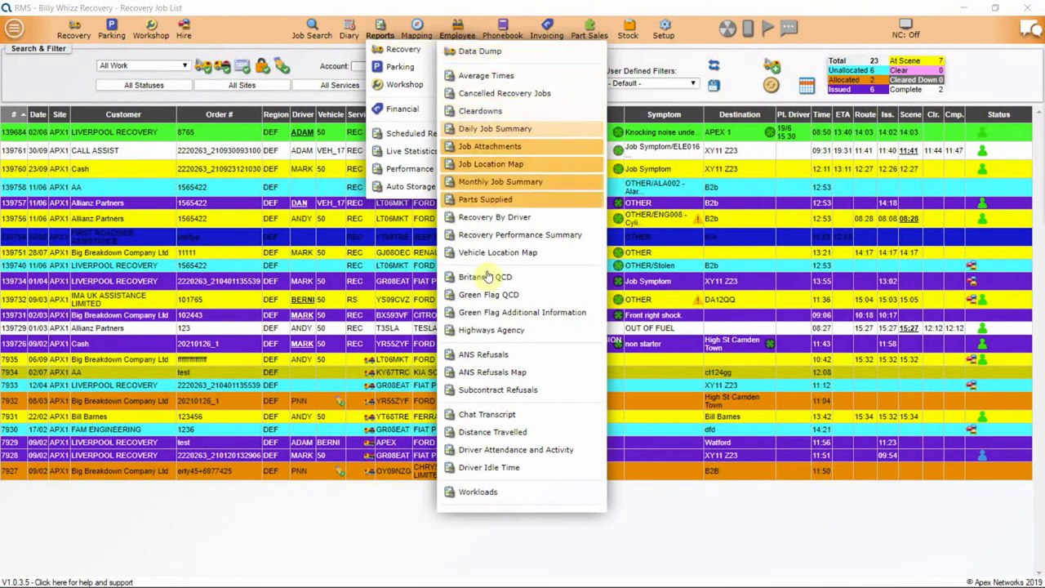
View the Recovery By Driver and scheduled reports, then close the workshop data dump
{"action": "left_click", "coordinate": [493, 215]}
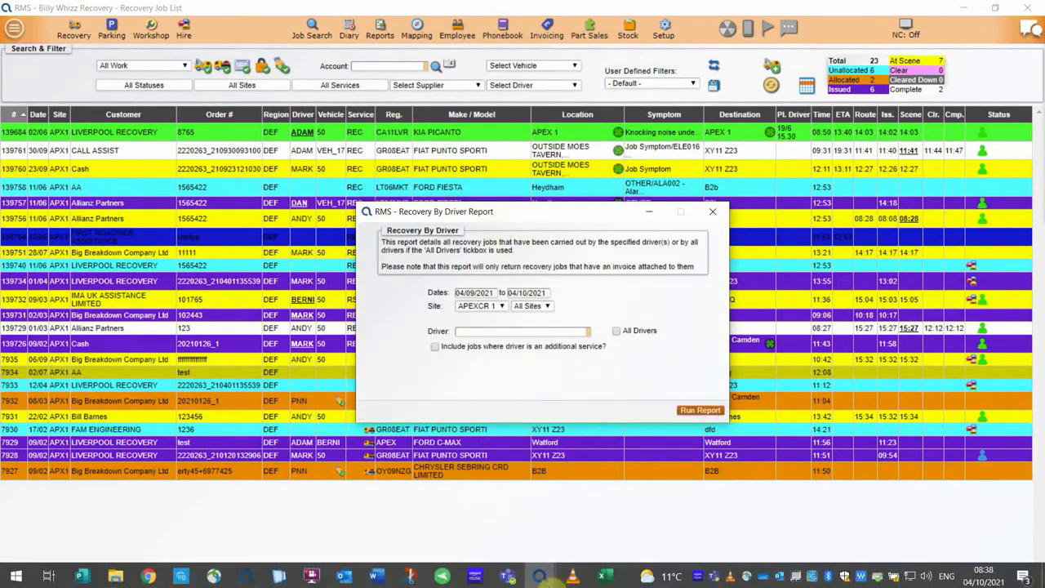
{"action": "left_click", "coordinate": [699, 410]}
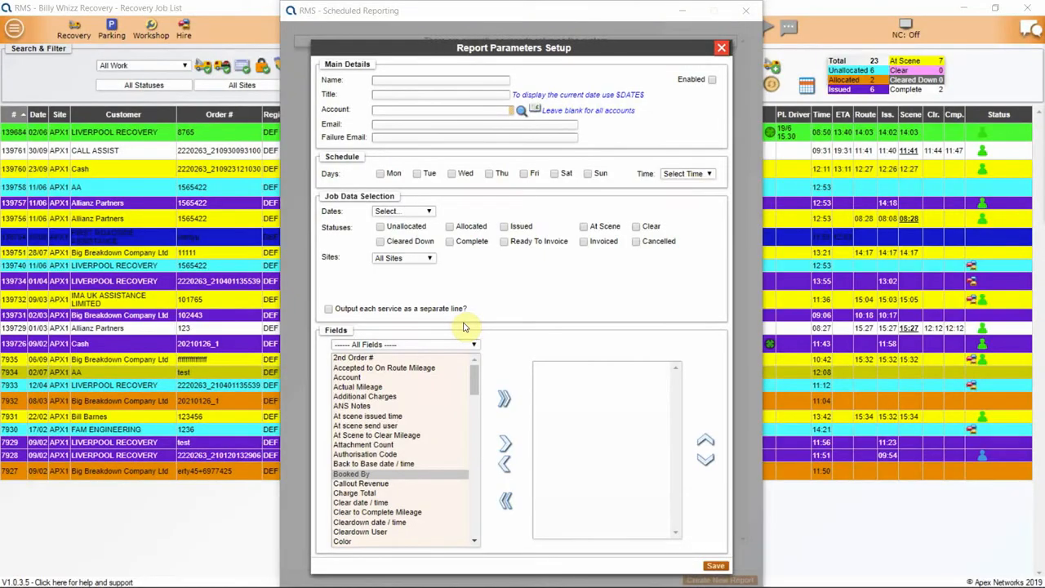
{"action": "mouse_move", "coordinate": [330, 7]}
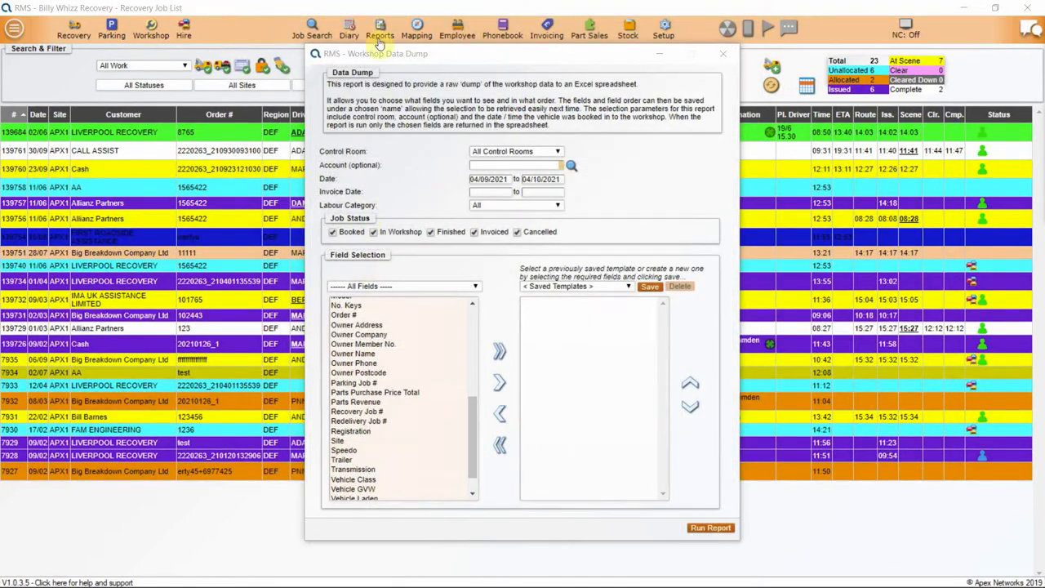
{"action": "left_click", "coordinate": [375, 392]}
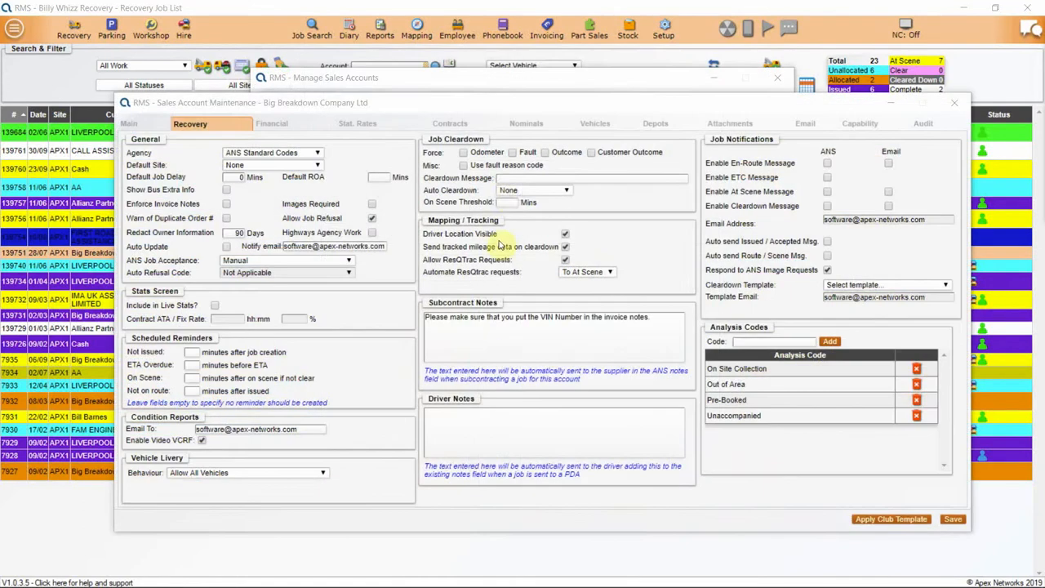
{"action": "mouse_move", "coordinate": [510, 202]}
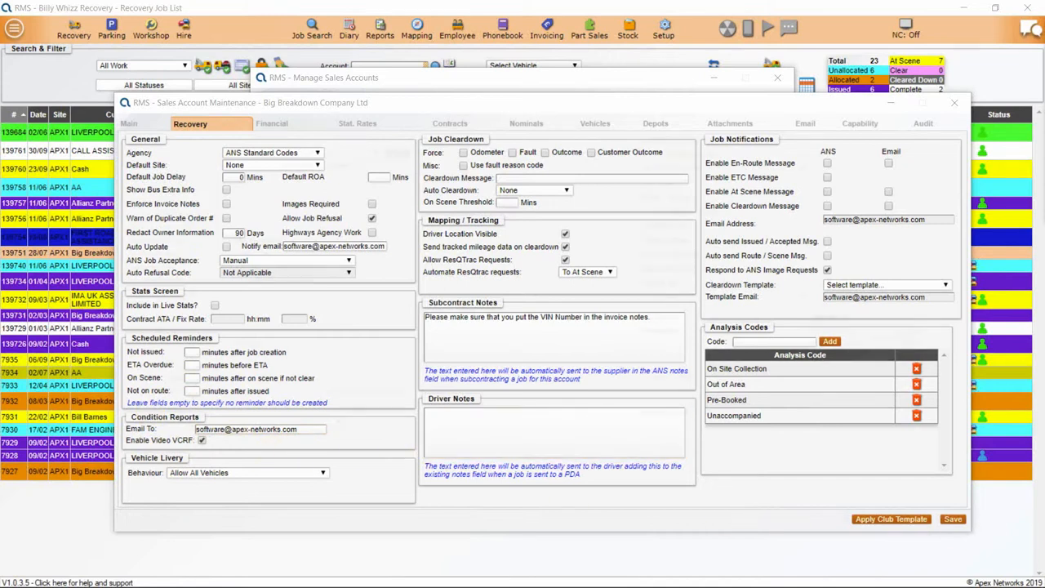
View Big Breakdown's financial settings, then review and close the PDA configuration
{"action": "left_click", "coordinate": [271, 124]}
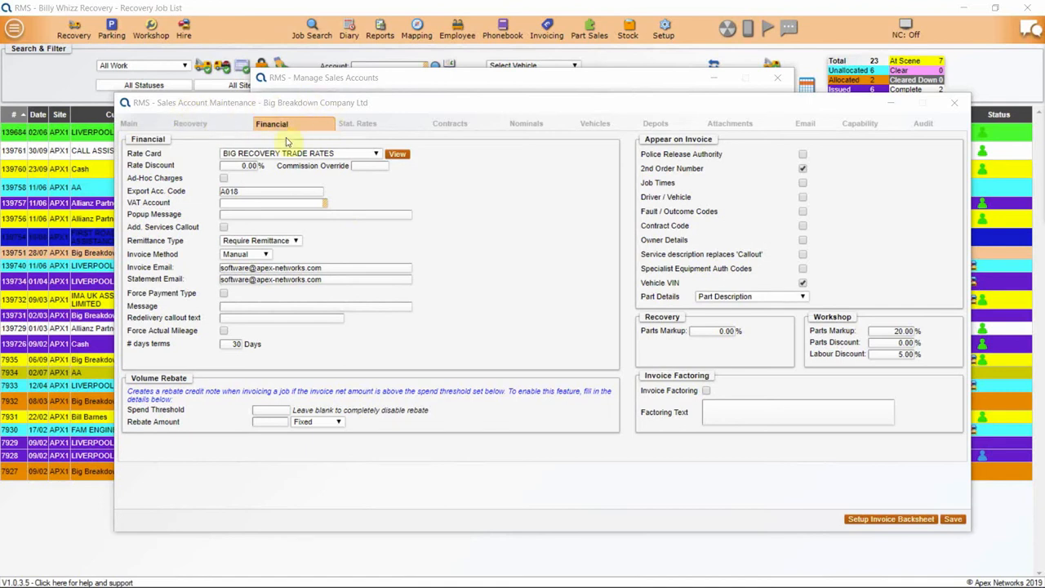
{"action": "mouse_move", "coordinate": [662, 297]}
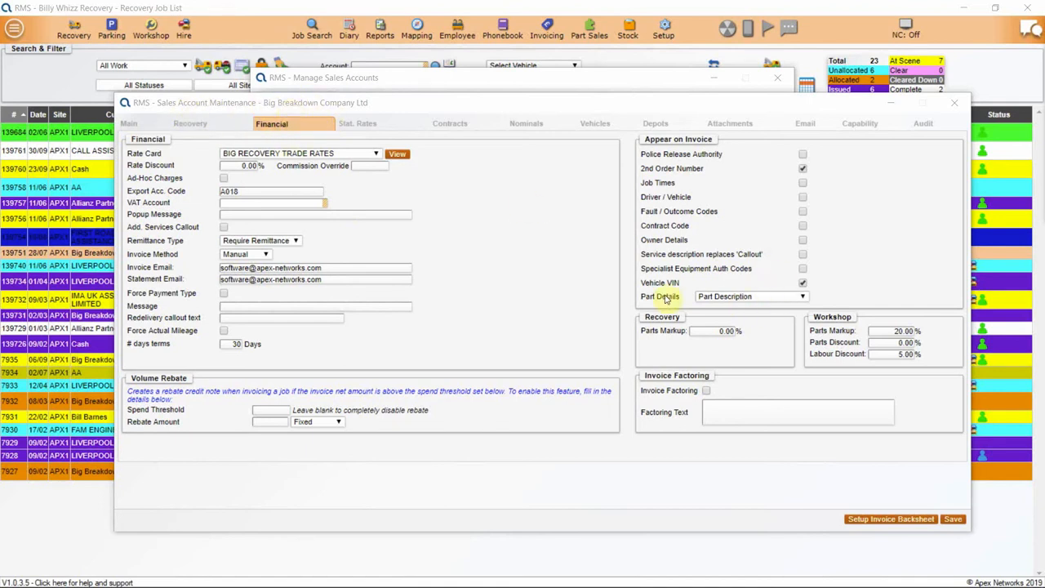
{"action": "left_click", "coordinate": [663, 29]}
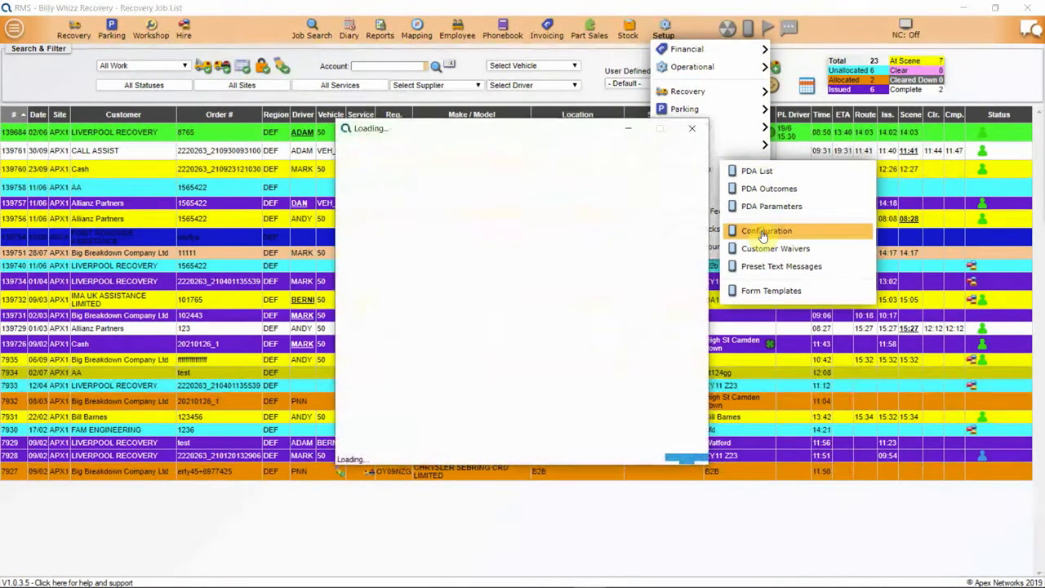
{"action": "left_click", "coordinate": [766, 230]}
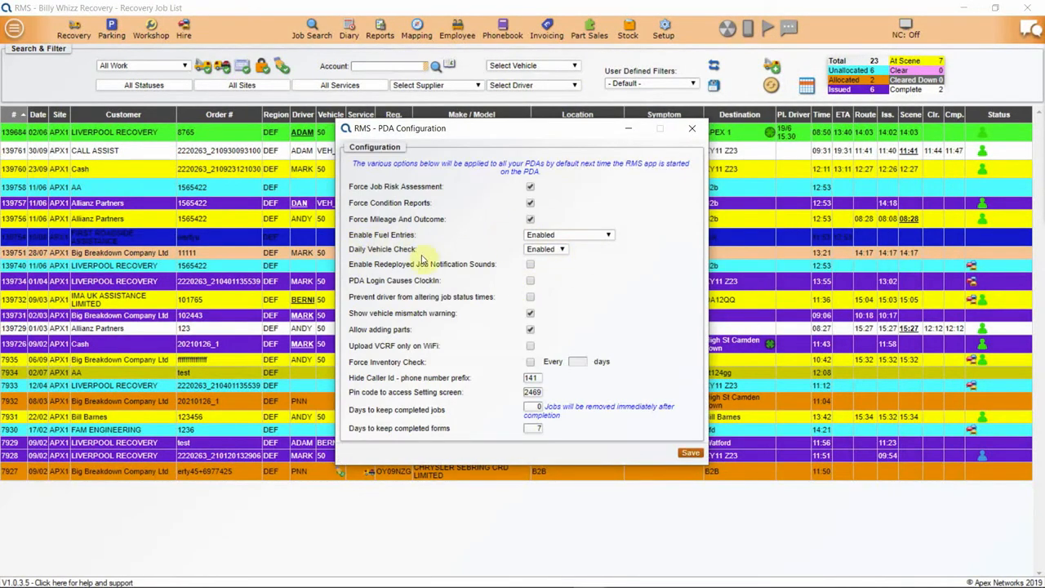
{"action": "left_click", "coordinate": [563, 249]}
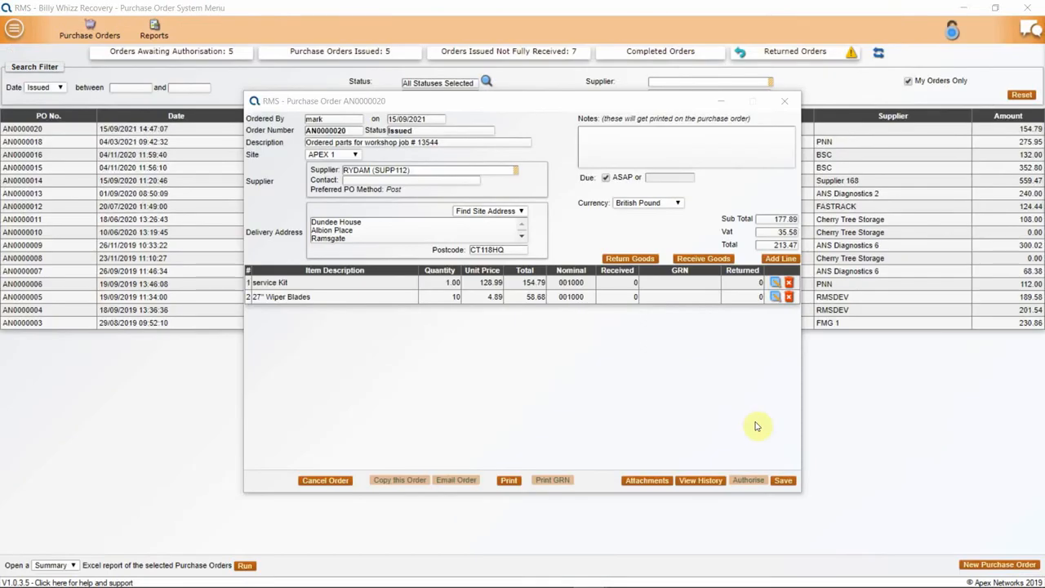
Return the wiper blades as Excessive Quantity Ordered with quantity 1234
{"action": "left_click", "coordinate": [631, 258]}
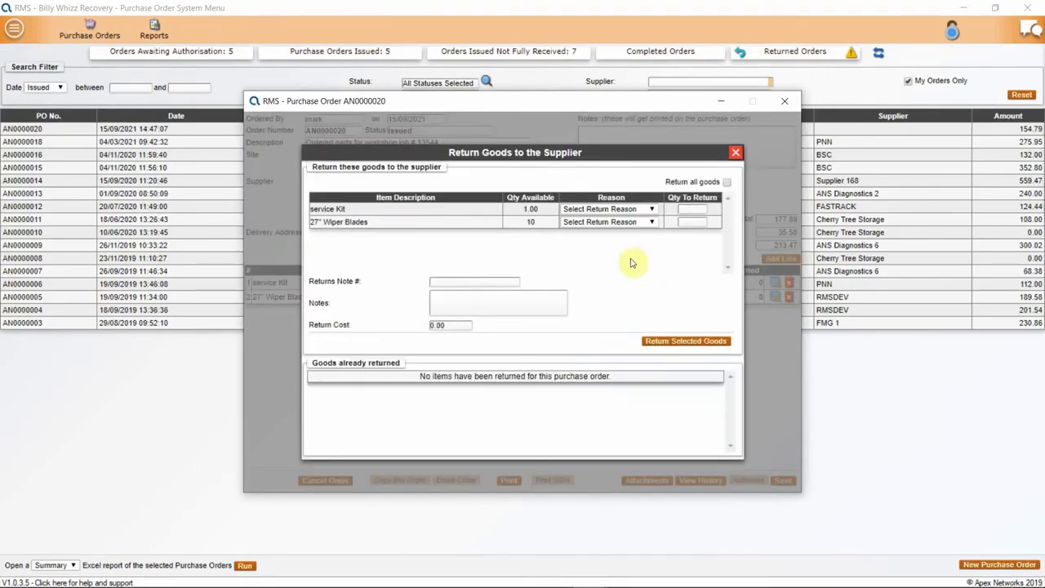
{"action": "left_click", "coordinate": [608, 222]}
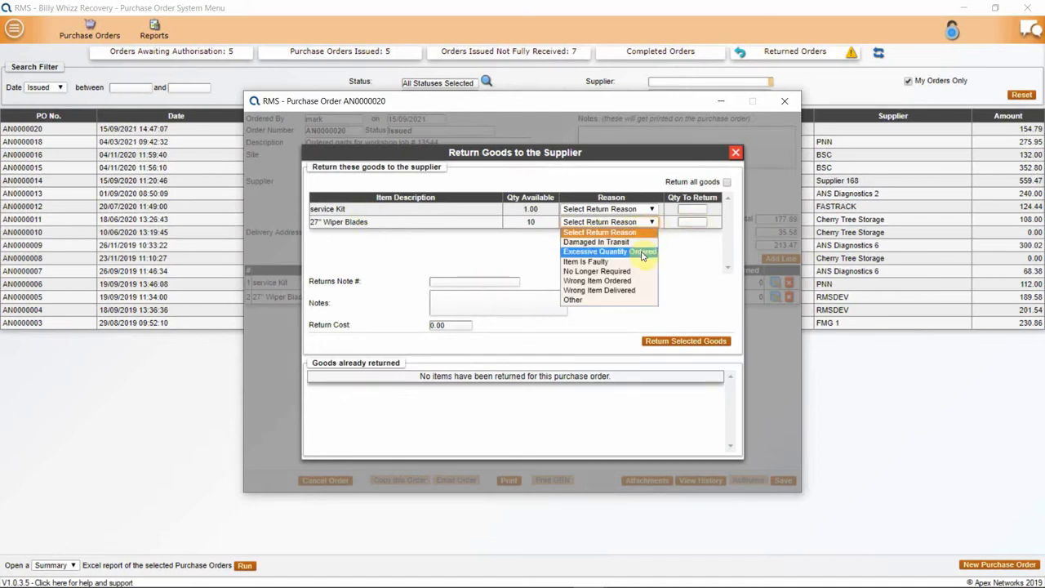
{"action": "left_click", "coordinate": [604, 252]}
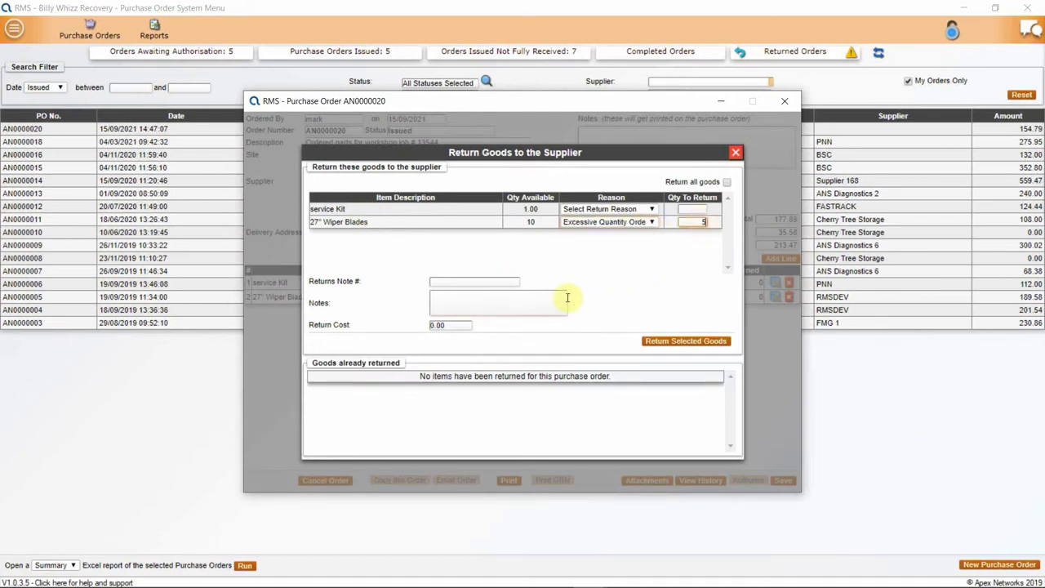
{"action": "type", "text": "1234"}
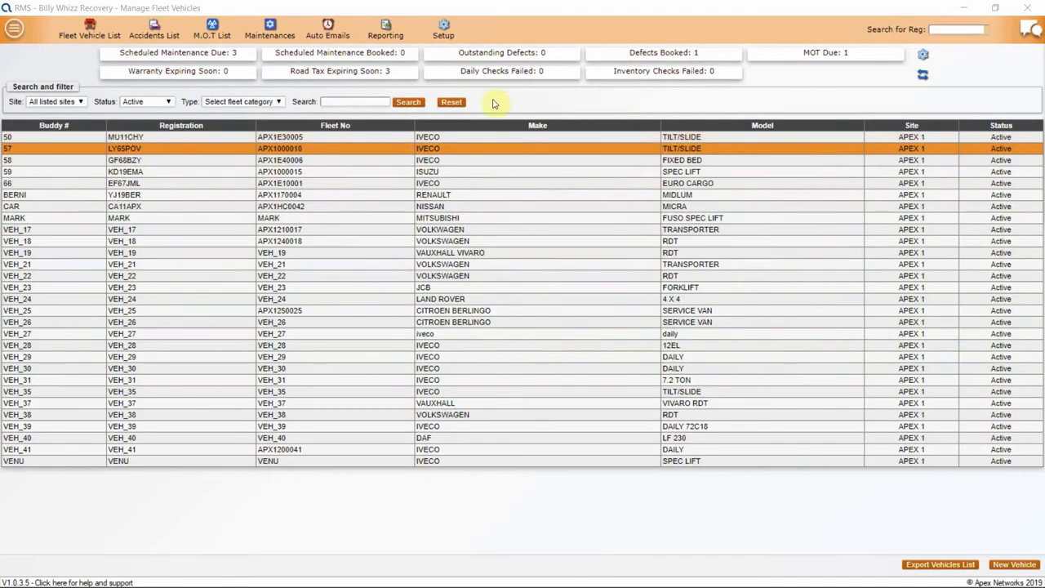
View the booked maintenance list and the 2021 weekly fleet planner in Excel
{"action": "left_click", "coordinate": [340, 53]}
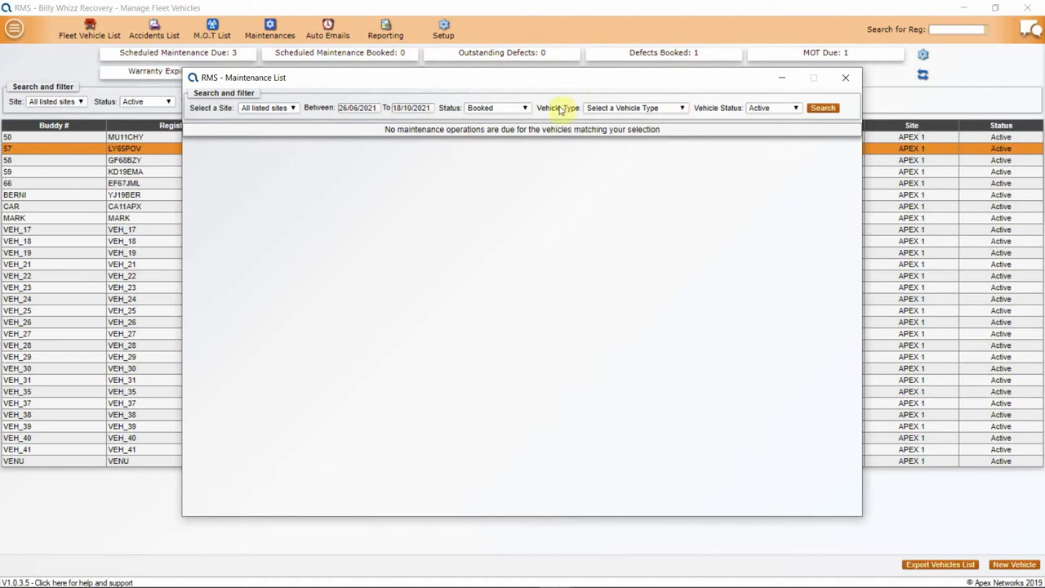
{"action": "left_click", "coordinate": [846, 79]}
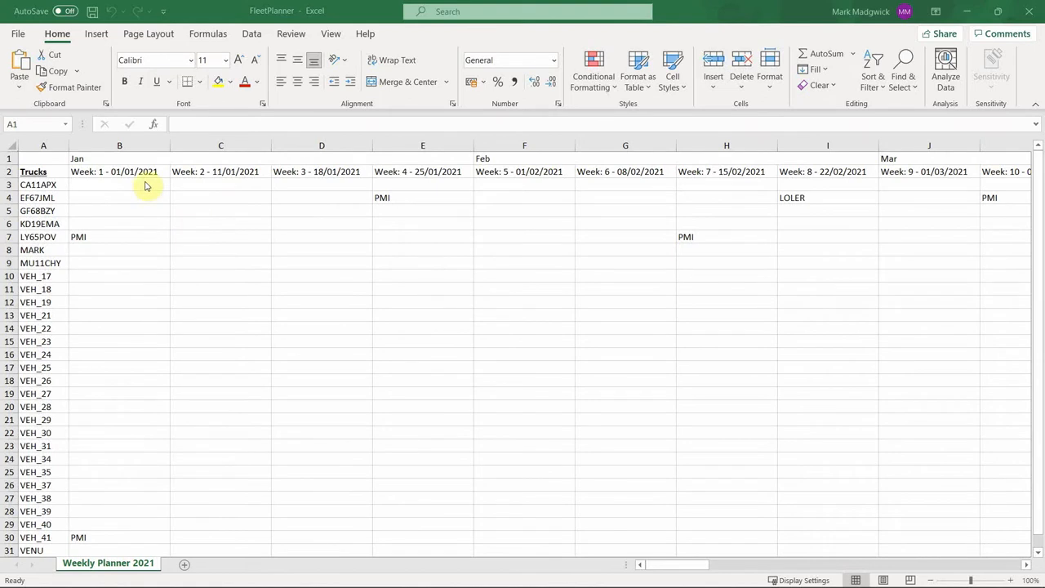
{"action": "mouse_move", "coordinate": [225, 147]}
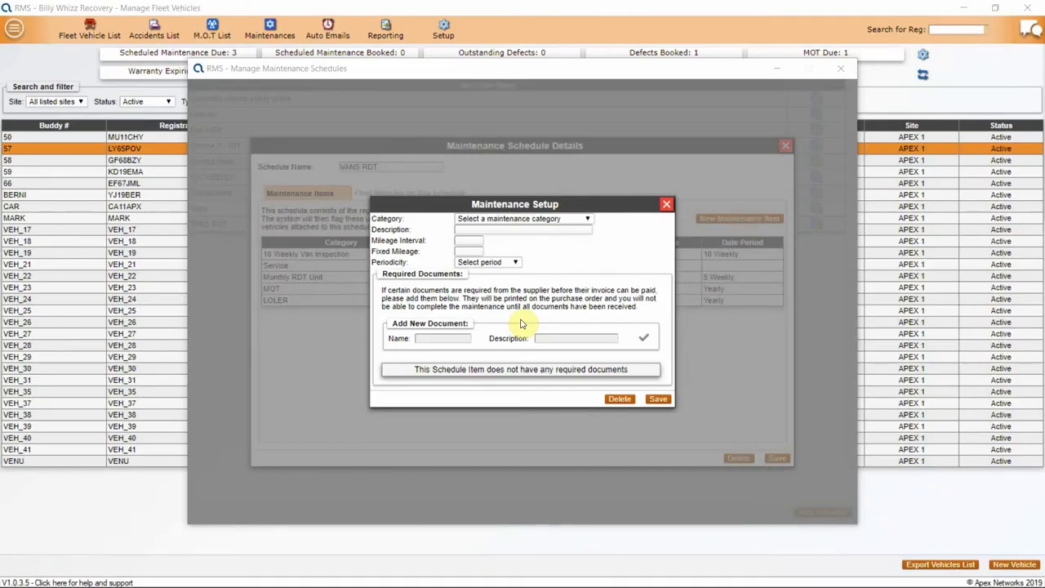
View the maintenance periodicity options, then the daily inventory check report
{"action": "left_click", "coordinate": [517, 262]}
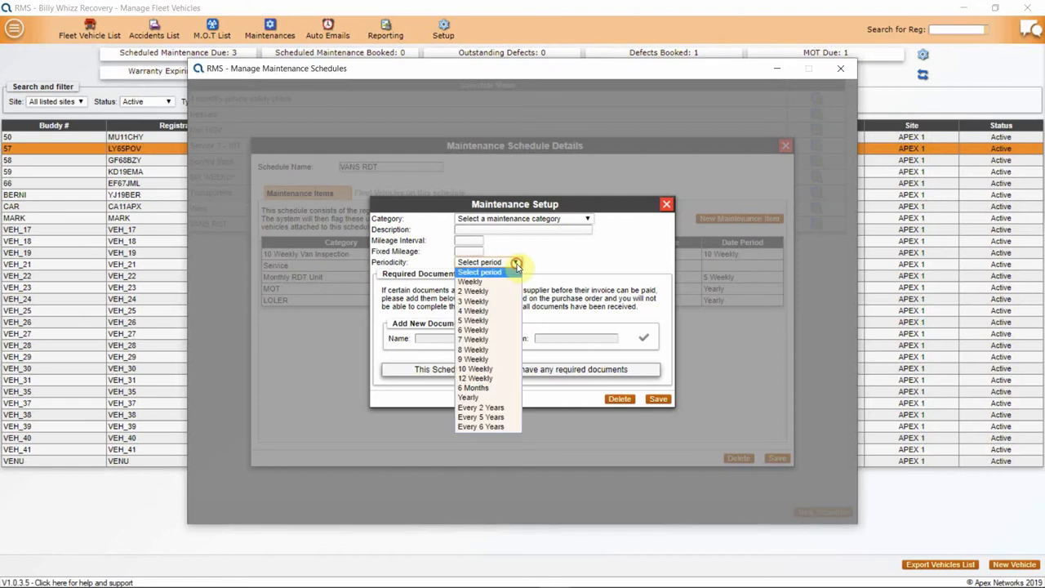
{"action": "left_click", "coordinate": [385, 30]}
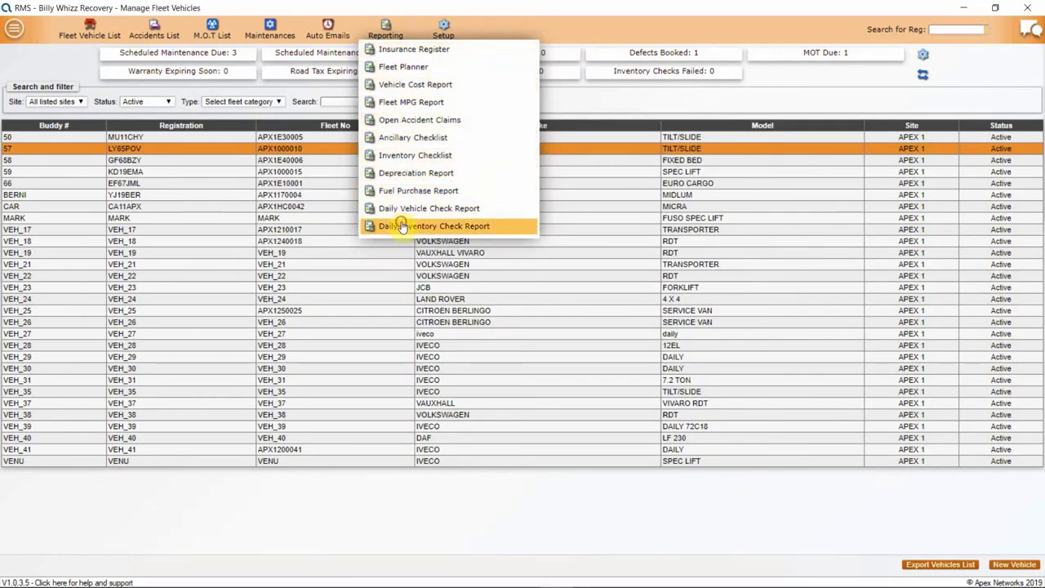
{"action": "left_click", "coordinate": [435, 226]}
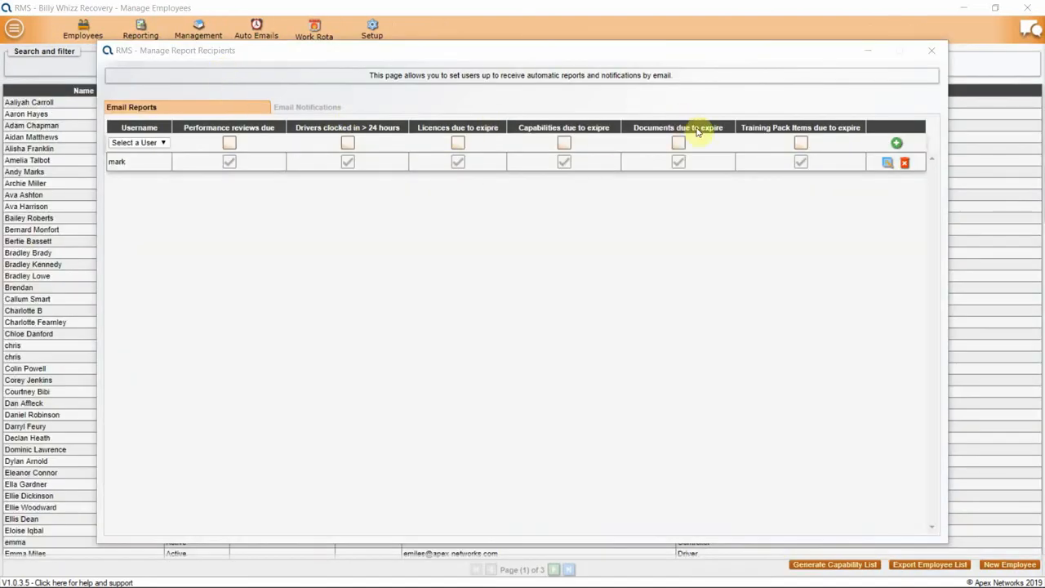
{"action": "mouse_move", "coordinate": [745, 144]}
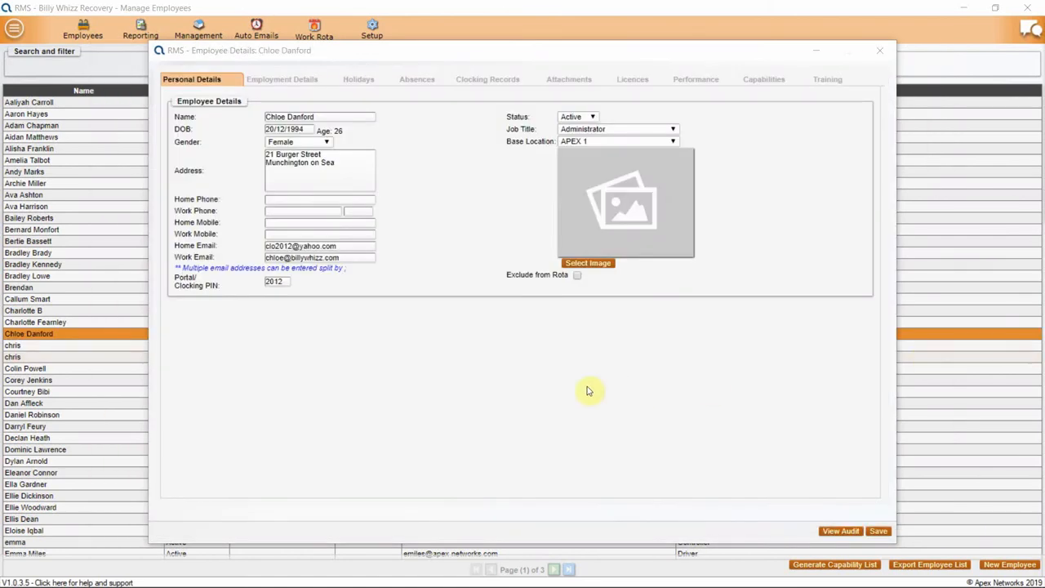
{"action": "mouse_move", "coordinate": [815, 552]}
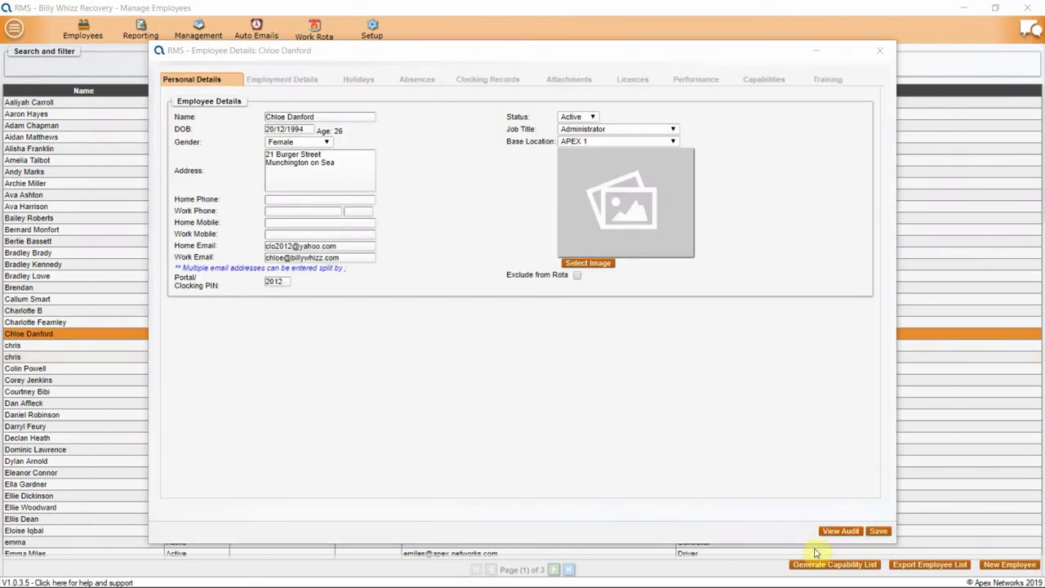